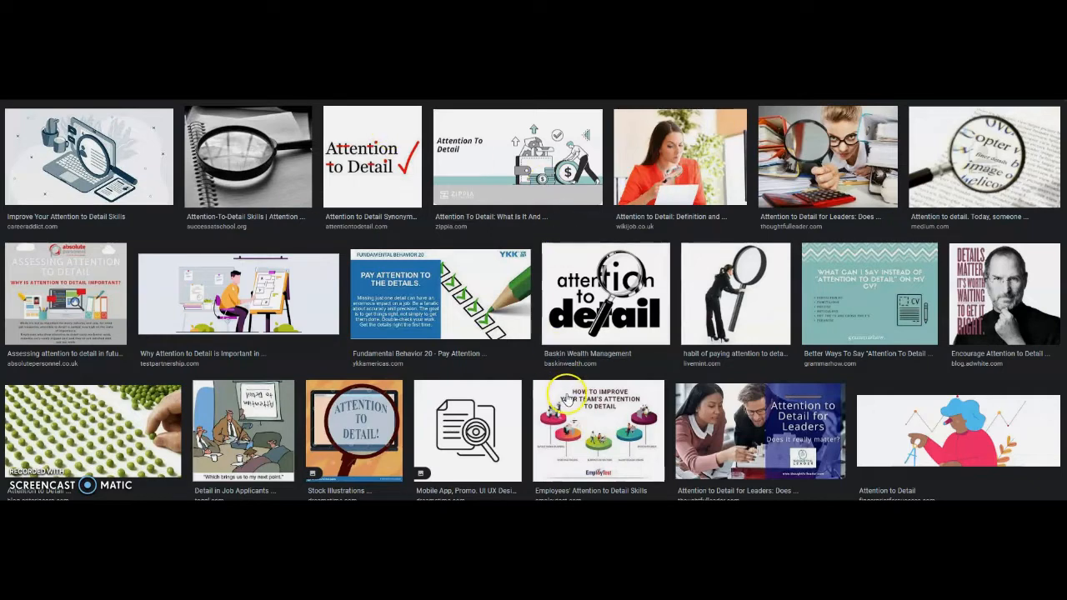
Preview the EmployTest team attention image, then switch to the YKK 'Pay Attention to the Details' image.
{"action": "left_click", "coordinate": [599, 430]}
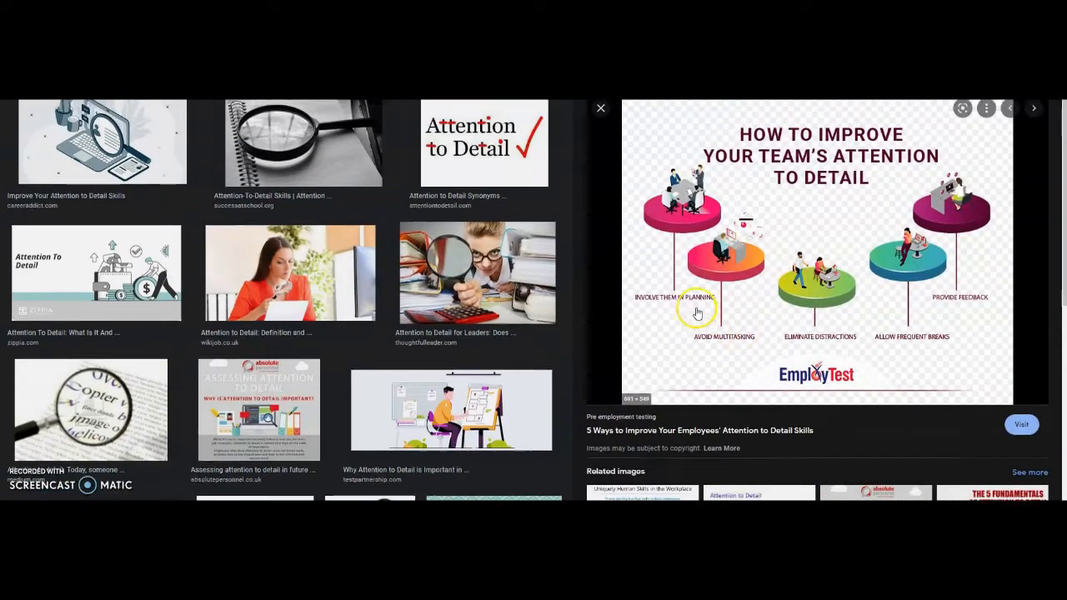
{"action": "scroll", "scroll_direction": "up", "scroll_amount": 3}
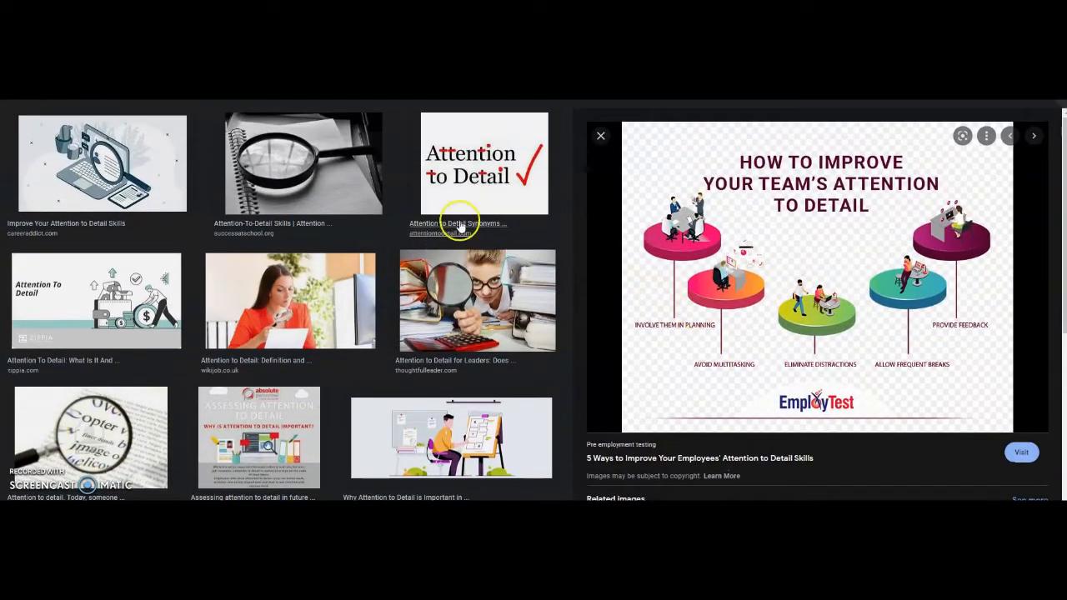
{"action": "left_click", "coordinate": [484, 163]}
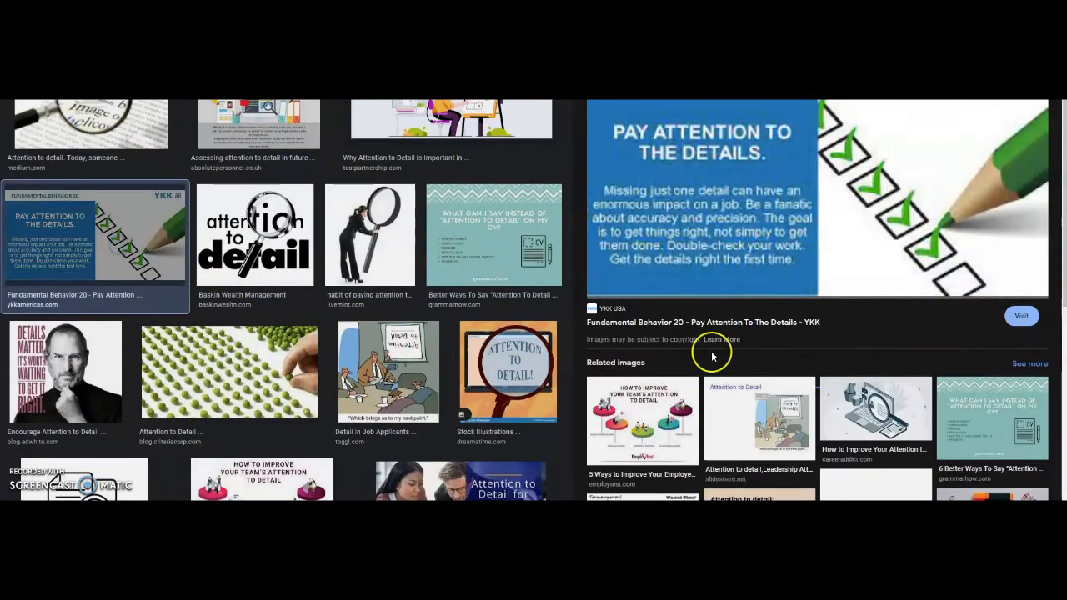
{"action": "mouse_move", "coordinate": [701, 242]}
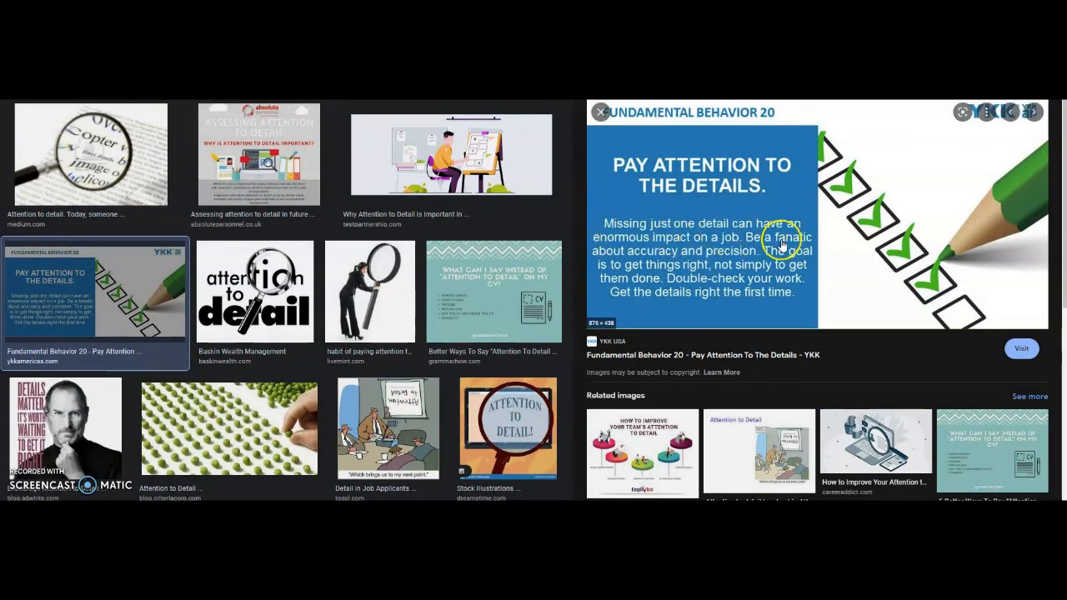
{"action": "mouse_move", "coordinate": [820, 258]}
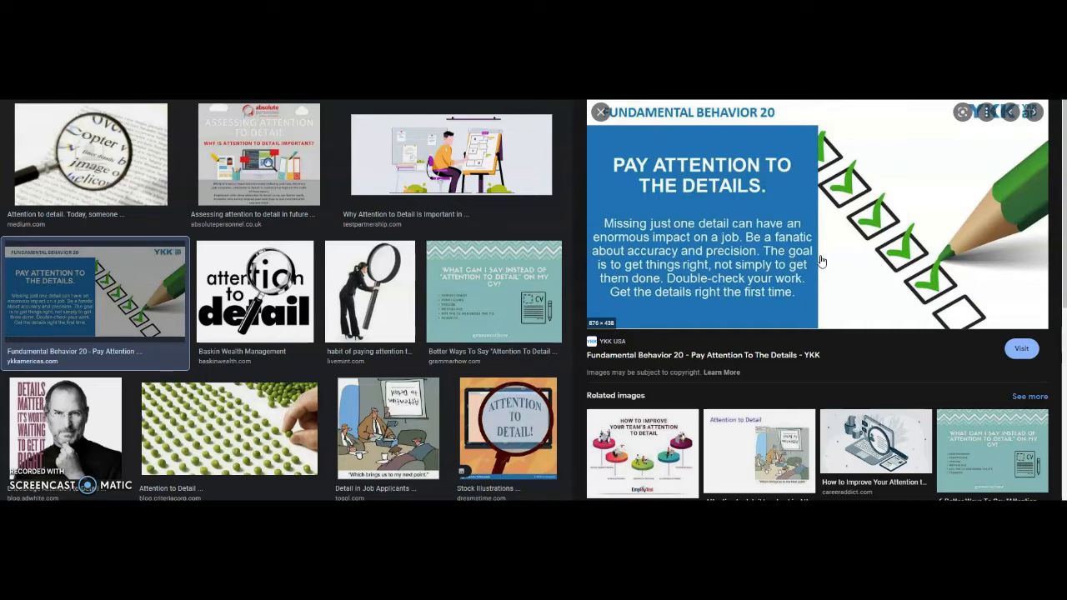
{"action": "mouse_move", "coordinate": [1059, 265]}
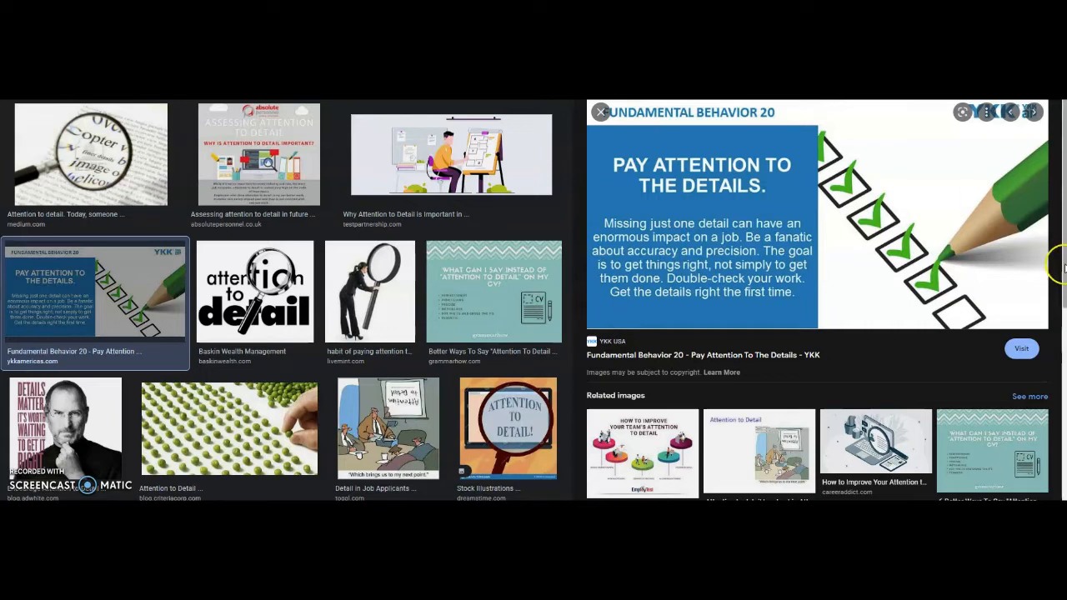
Scroll the preview panel down to the related attention-to-detail images.
{"action": "scroll", "scroll_direction": "down", "scroll_amount": 3}
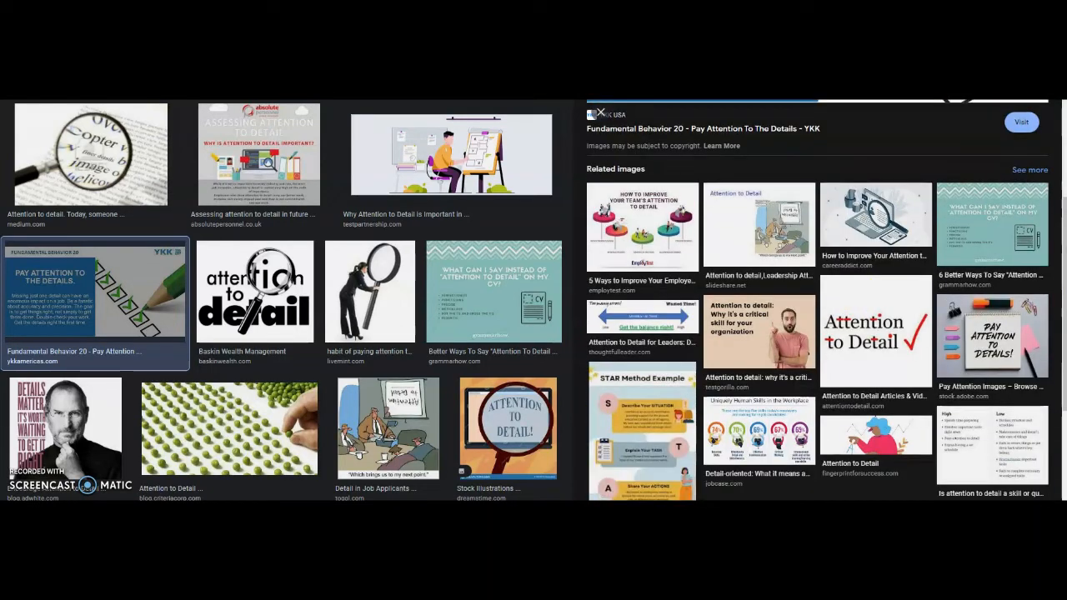